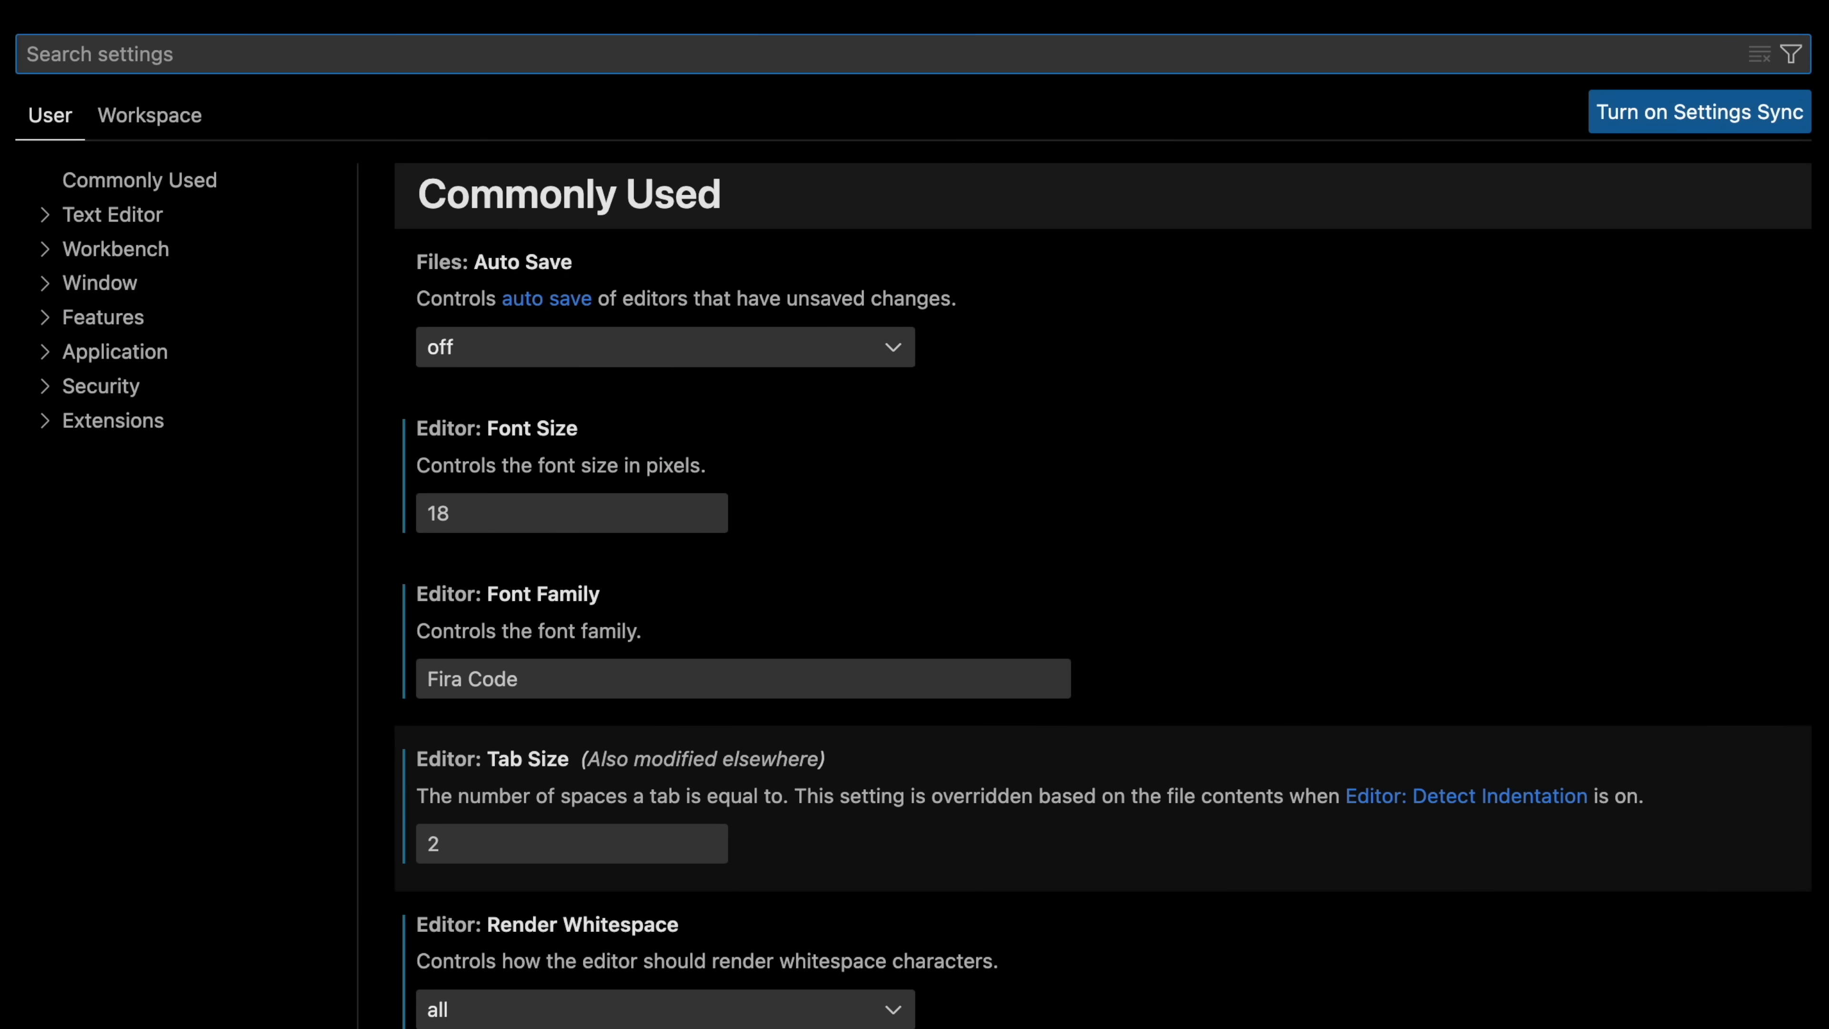
- Find 'class att' in Settings and add 'variants' to Tailwind CSS Class Attributes
text(class att)
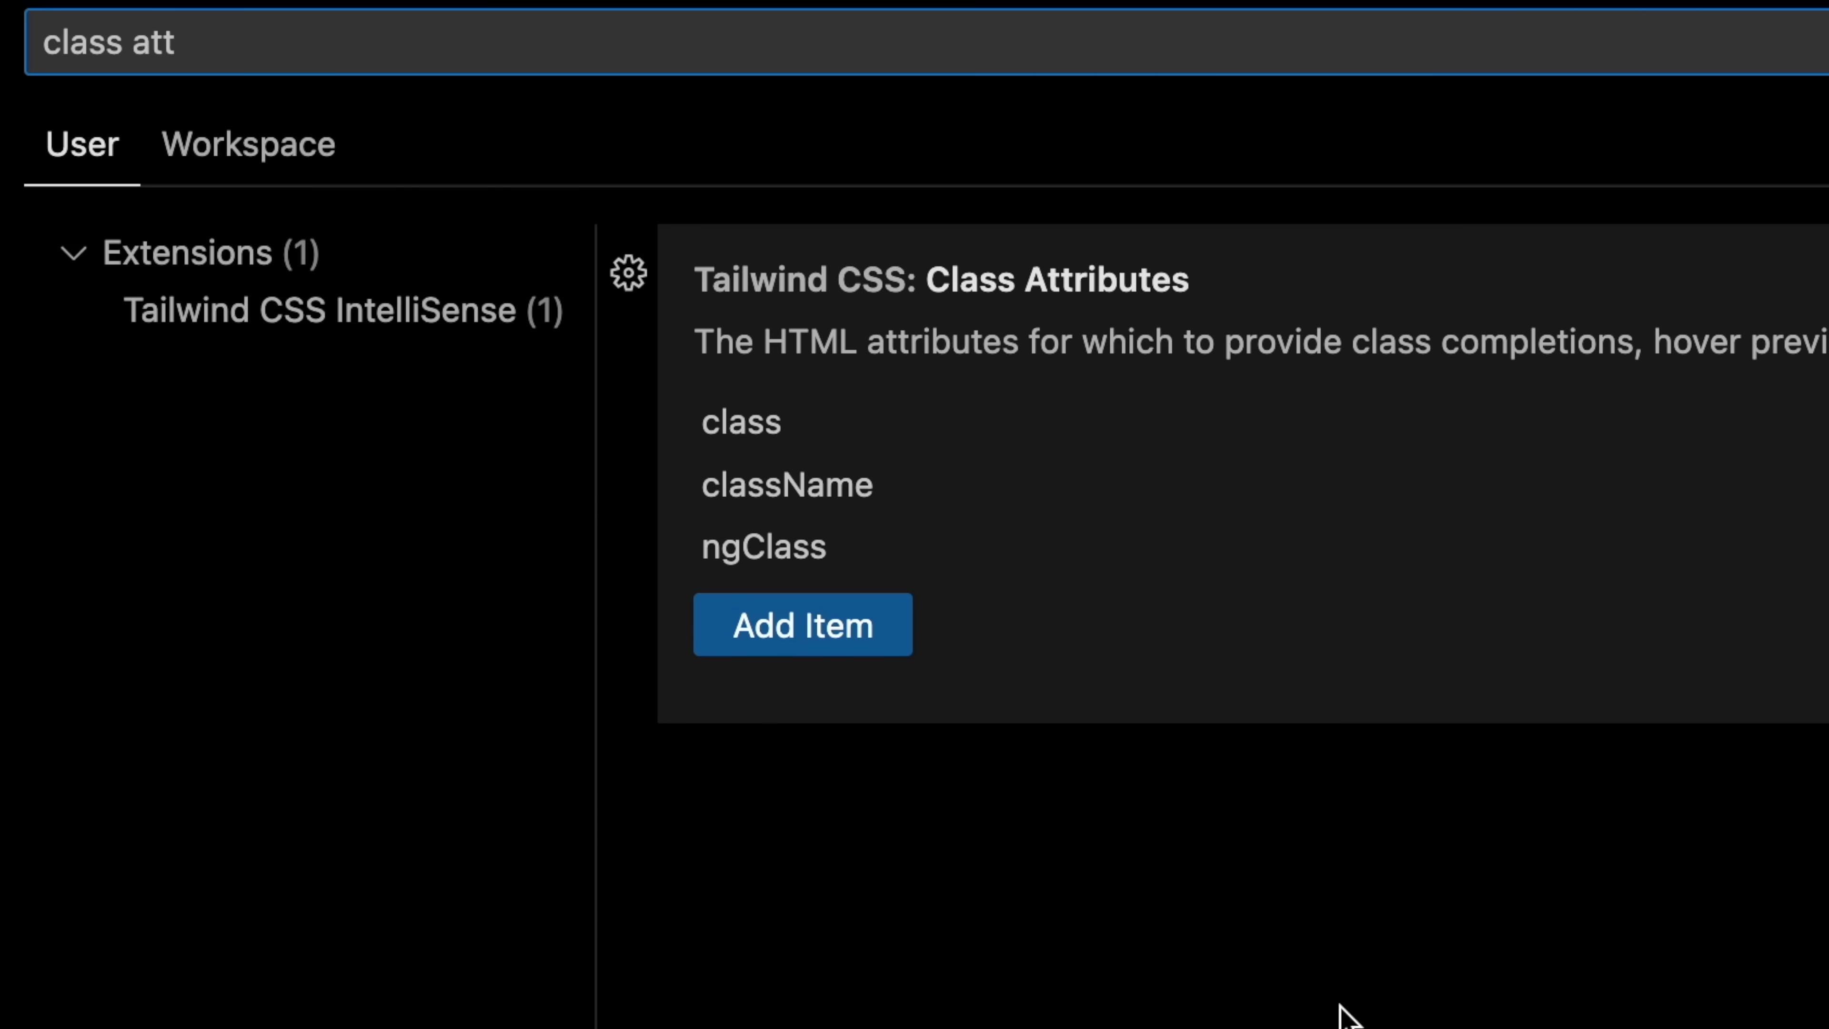
click(803, 623)
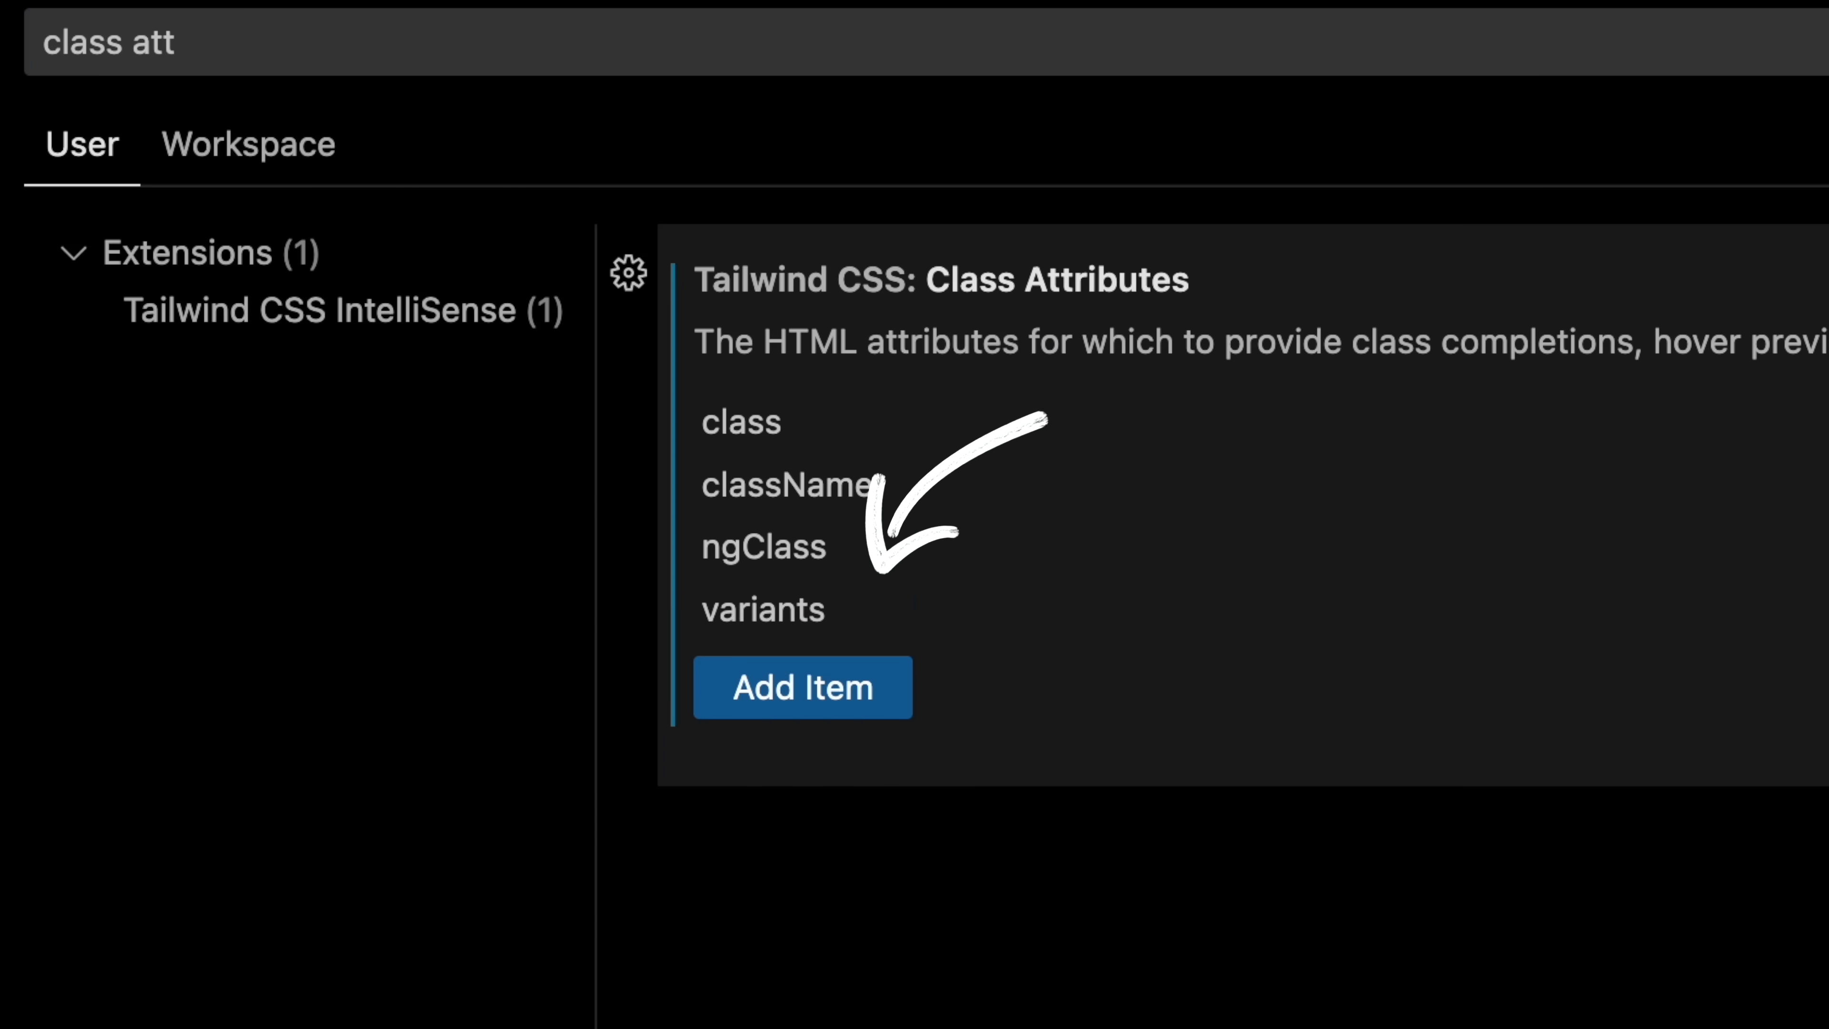